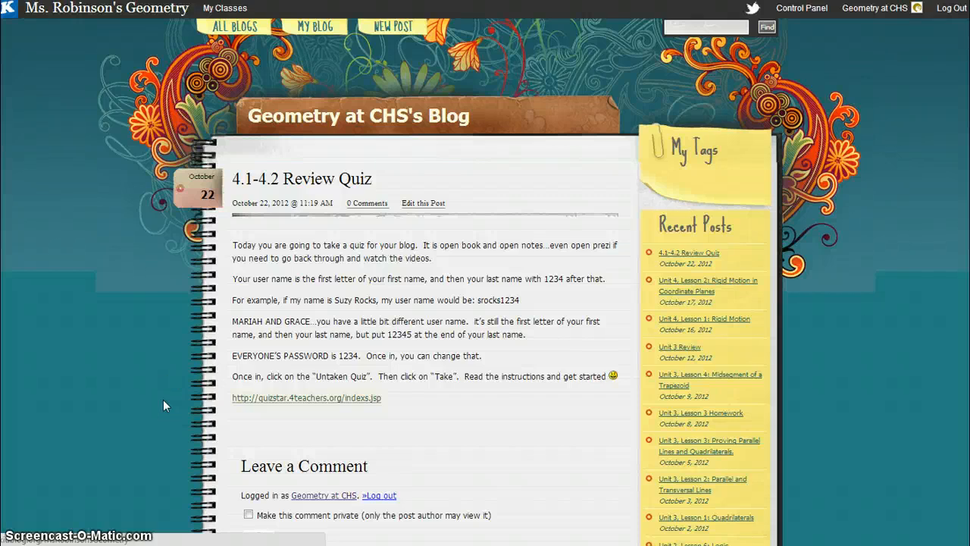
{"action": "mouse_move", "coordinate": [603, 403]}
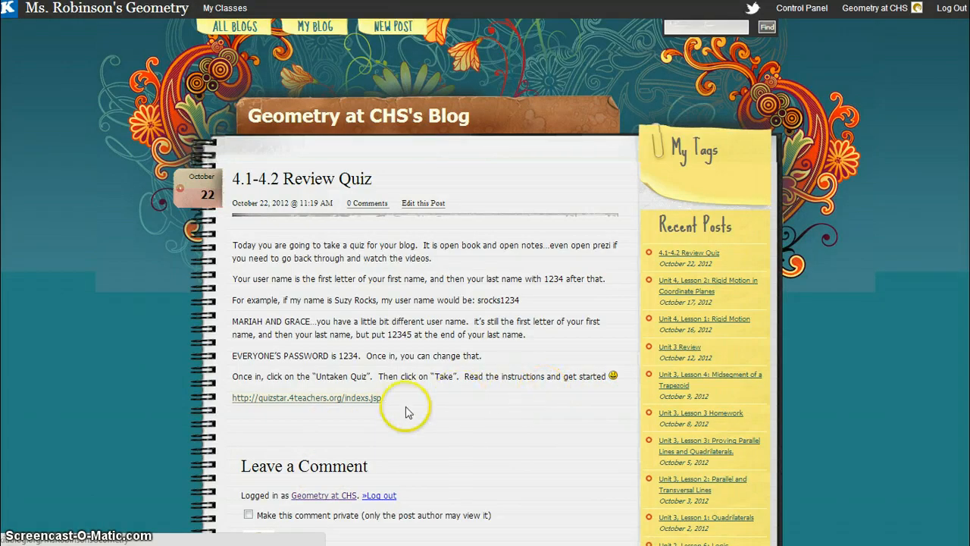
{"action": "mouse_move", "coordinate": [362, 399]}
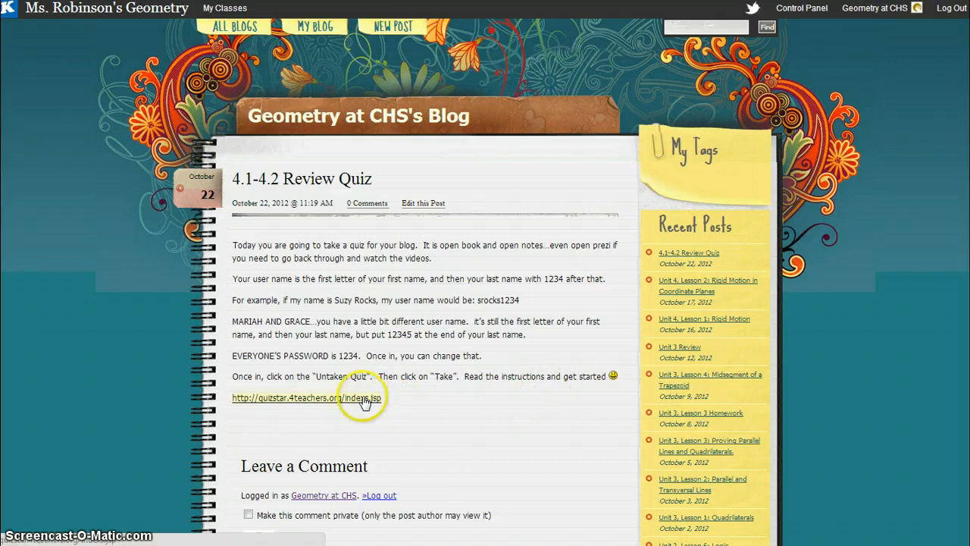
Step: Reach the QuizStar student login from the class blog link and enter the username and password
{"action": "left_click", "coordinate": [307, 397]}
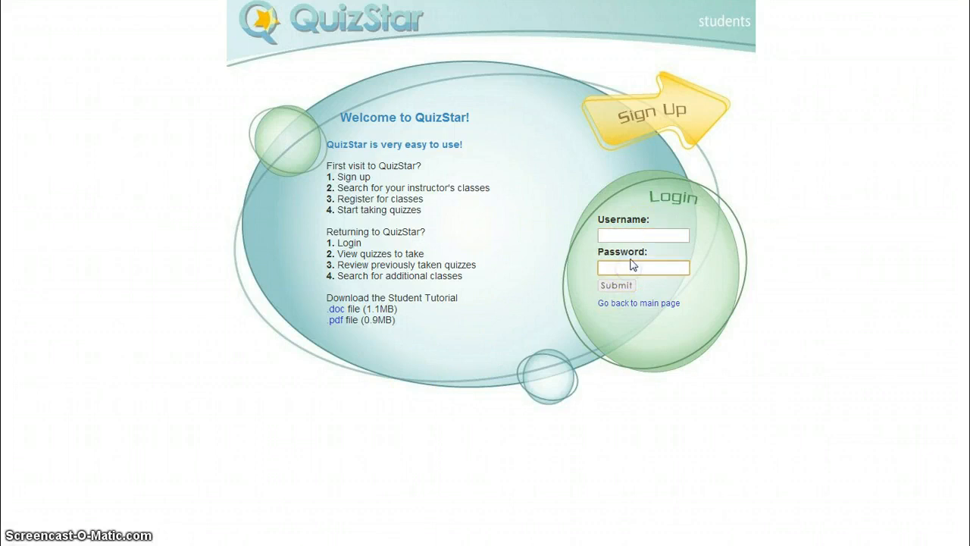
{"action": "left_click", "coordinate": [642, 235]}
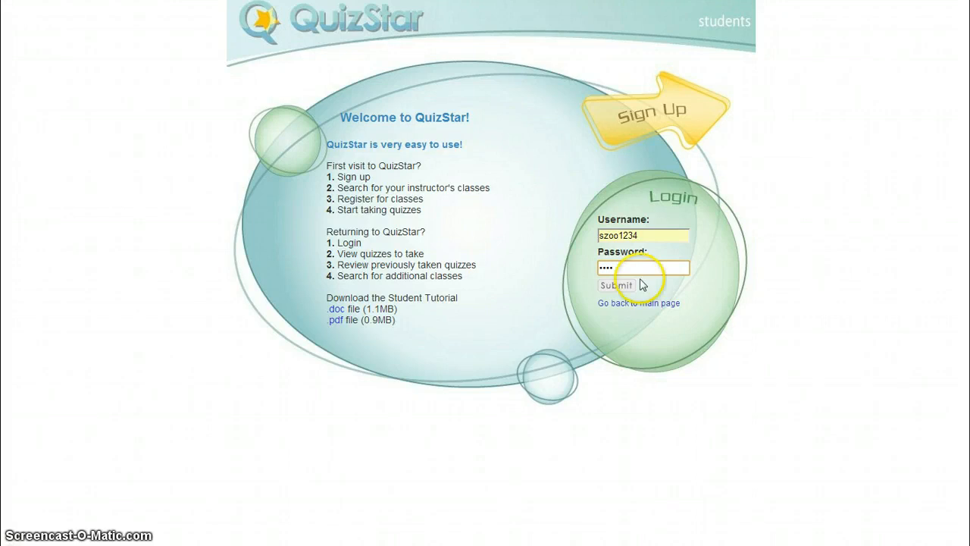
{"action": "left_click", "coordinate": [616, 285]}
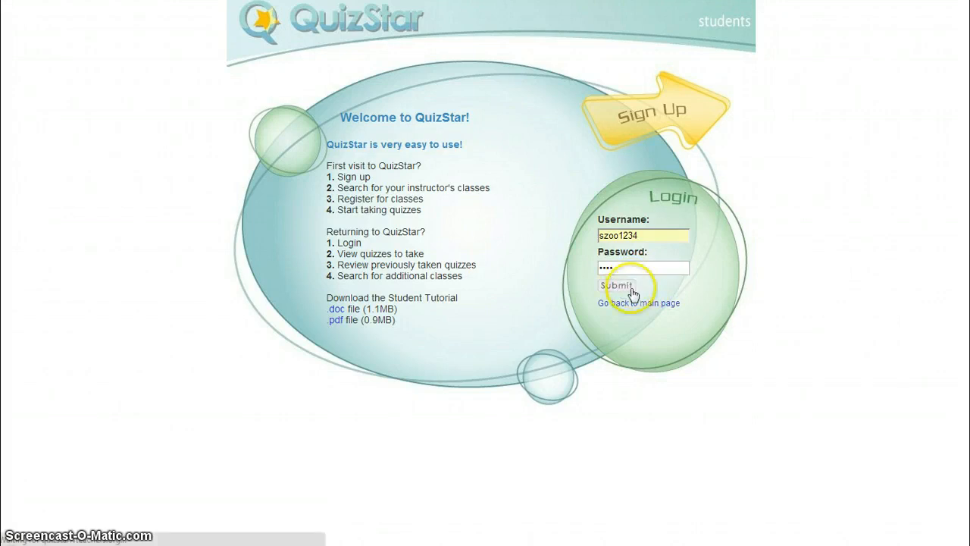
Step: Log in and show the Geometry class's untaken quizzes, listing the 4.1-4.2 Quiz
{"action": "left_click", "coordinate": [615, 286]}
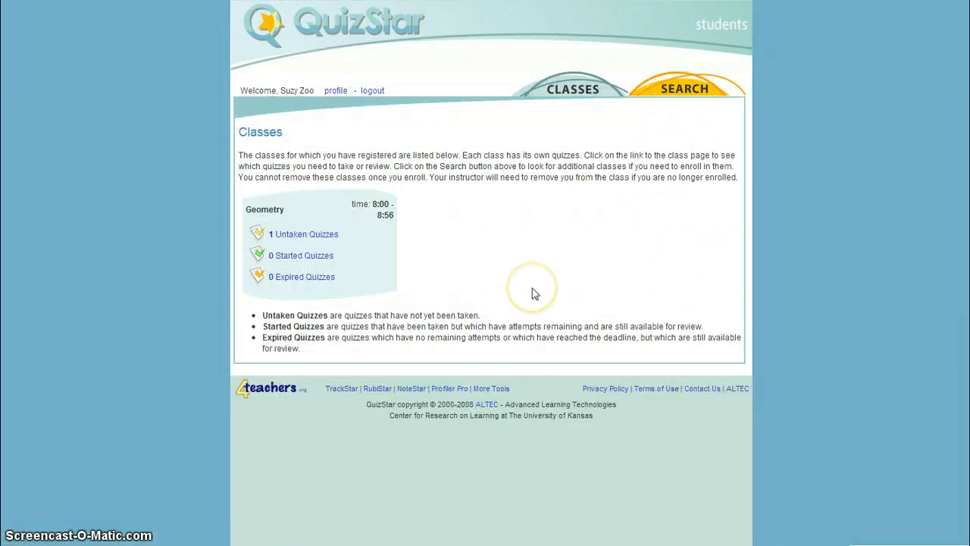
{"action": "mouse_move", "coordinate": [337, 278]}
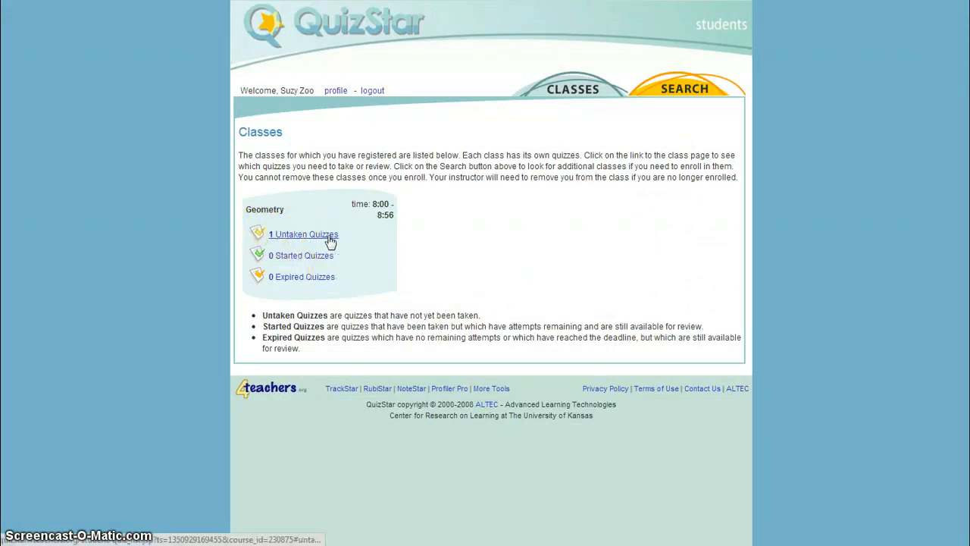
{"action": "left_click", "coordinate": [303, 233]}
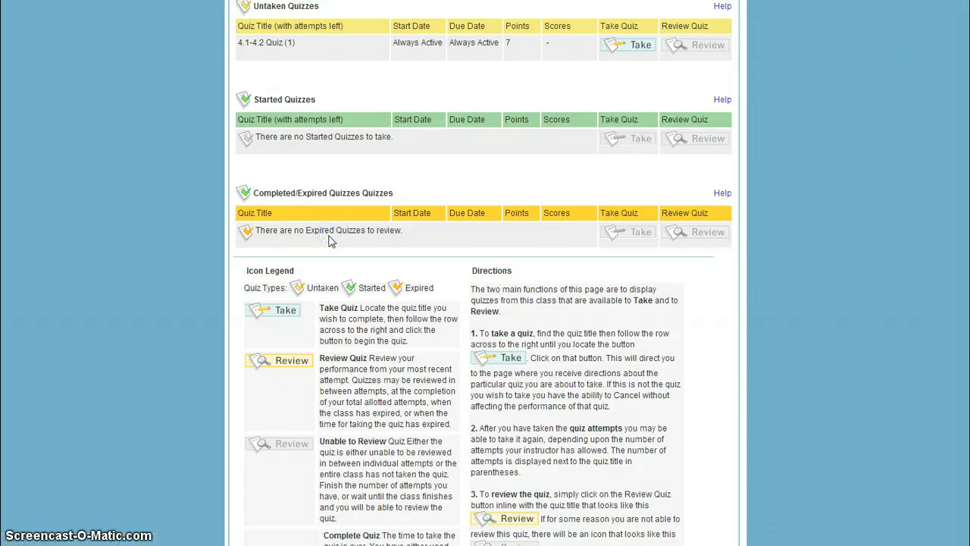
{"action": "mouse_move", "coordinate": [614, 144]}
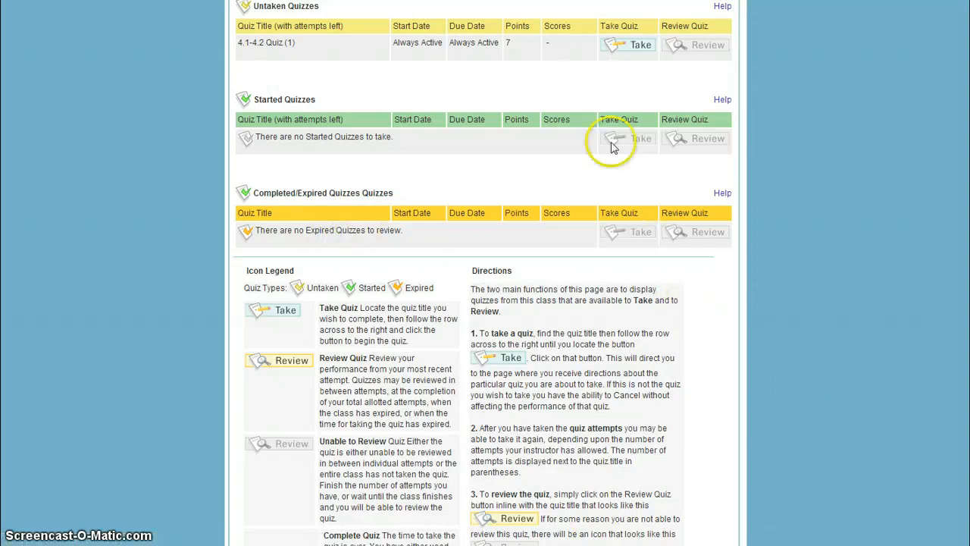
{"action": "mouse_move", "coordinate": [633, 57]}
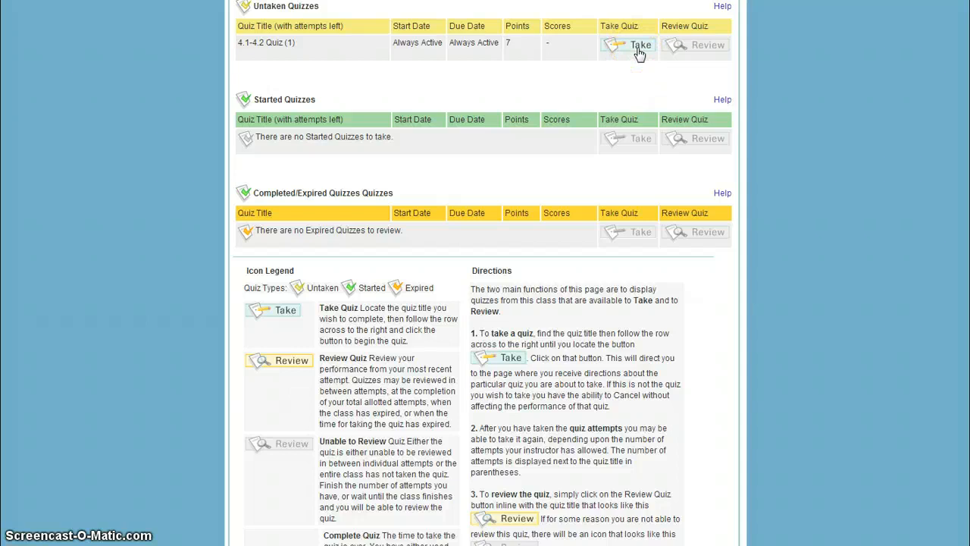
Step: Take the 4.1-4.2 Quiz and confirm, reaching its directions page (7 questions, one attempt)
{"action": "left_click", "coordinate": [640, 45]}
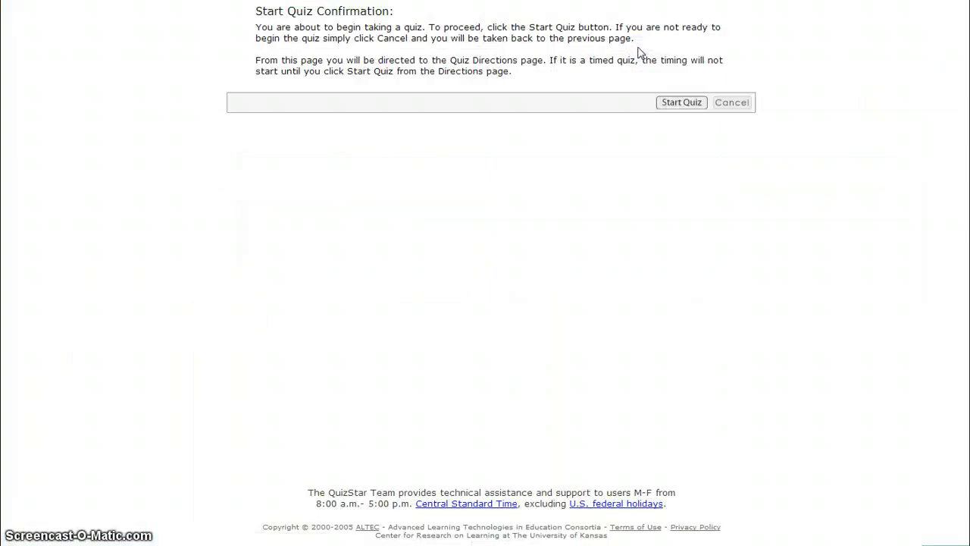
{"action": "mouse_move", "coordinate": [461, 49]}
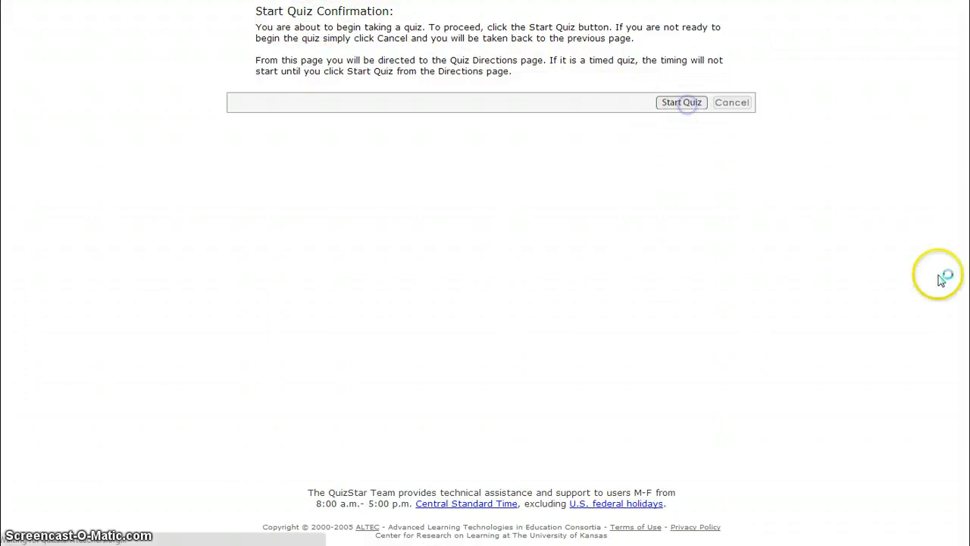
{"action": "left_click", "coordinate": [680, 103]}
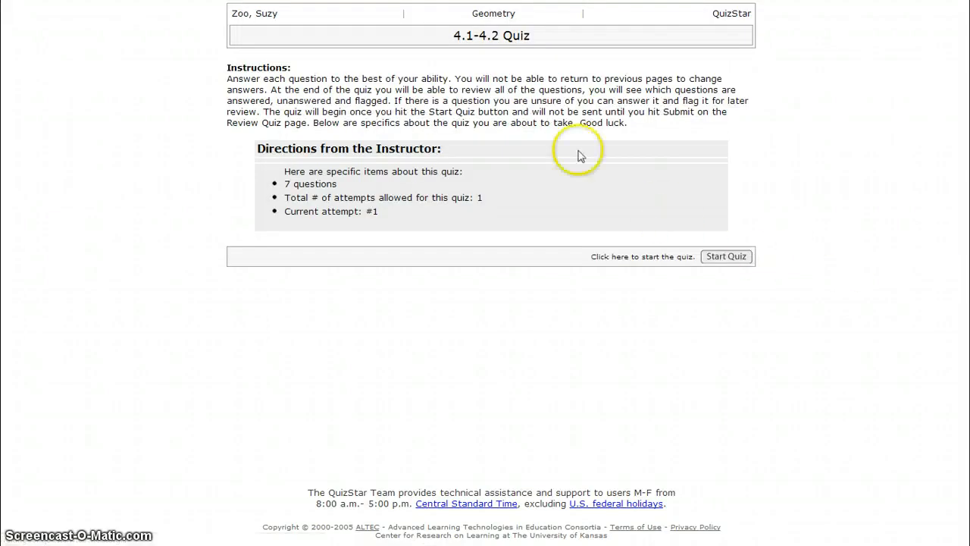
{"action": "mouse_move", "coordinate": [273, 178]}
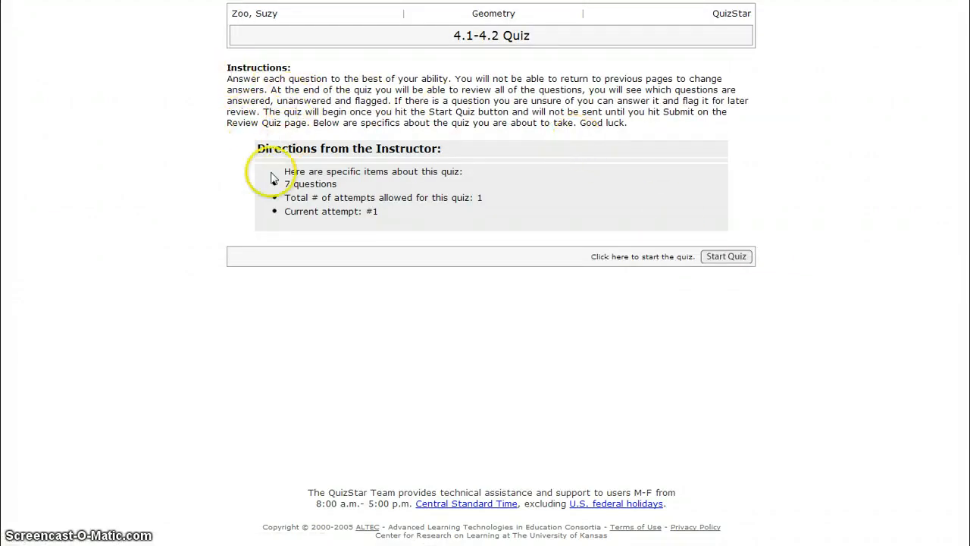
{"action": "mouse_move", "coordinate": [516, 76]}
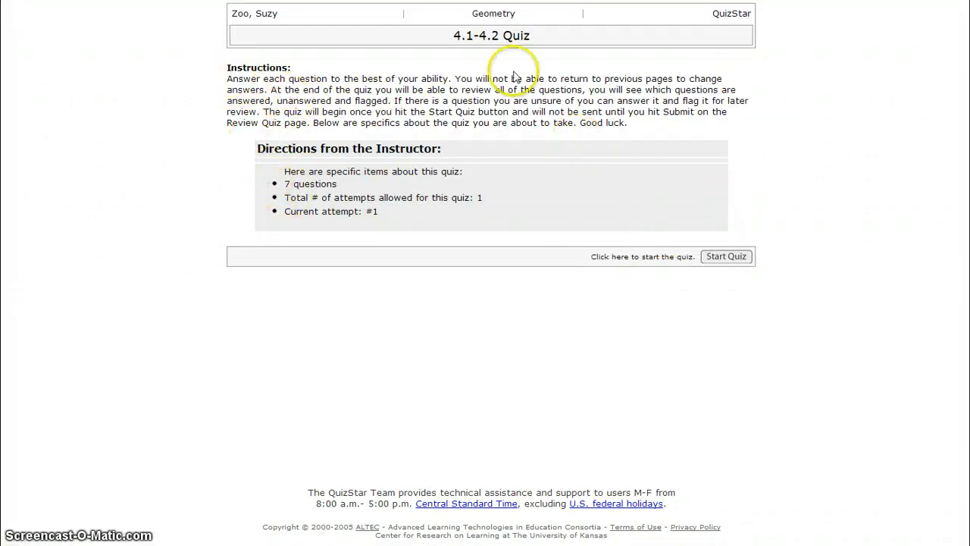
Step: Start the quiz and advance through the questions to question 7 of 7 without answering
{"action": "left_click", "coordinate": [725, 256]}
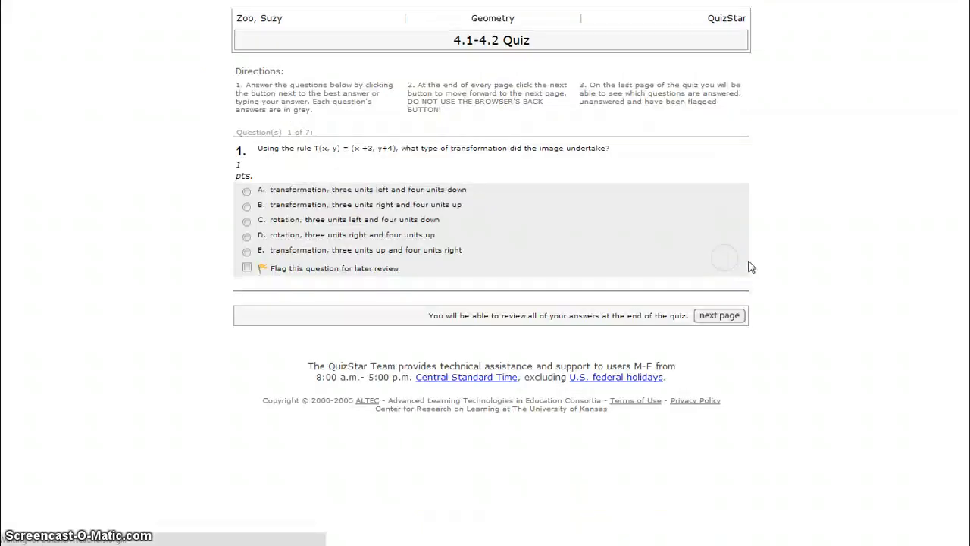
{"action": "mouse_move", "coordinate": [719, 315]}
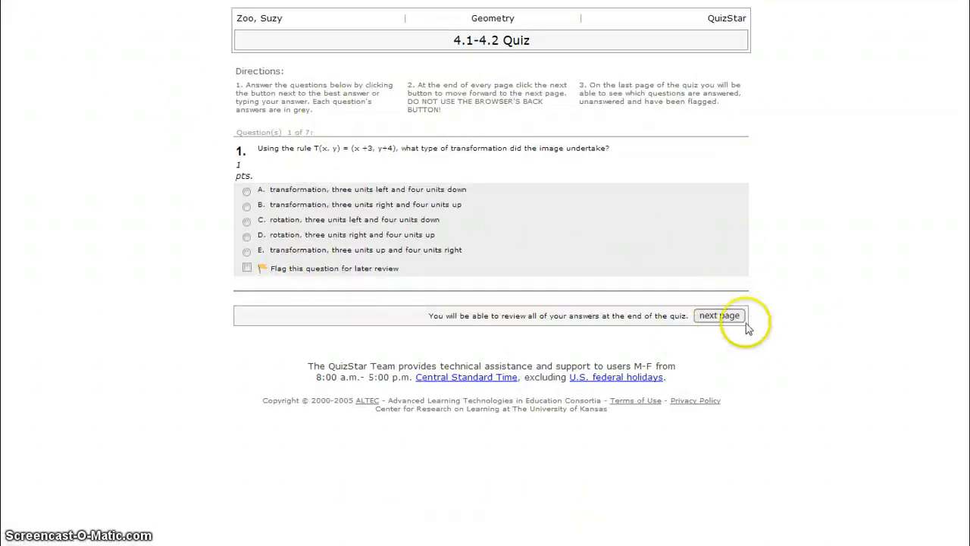
{"action": "left_click", "coordinate": [719, 315]}
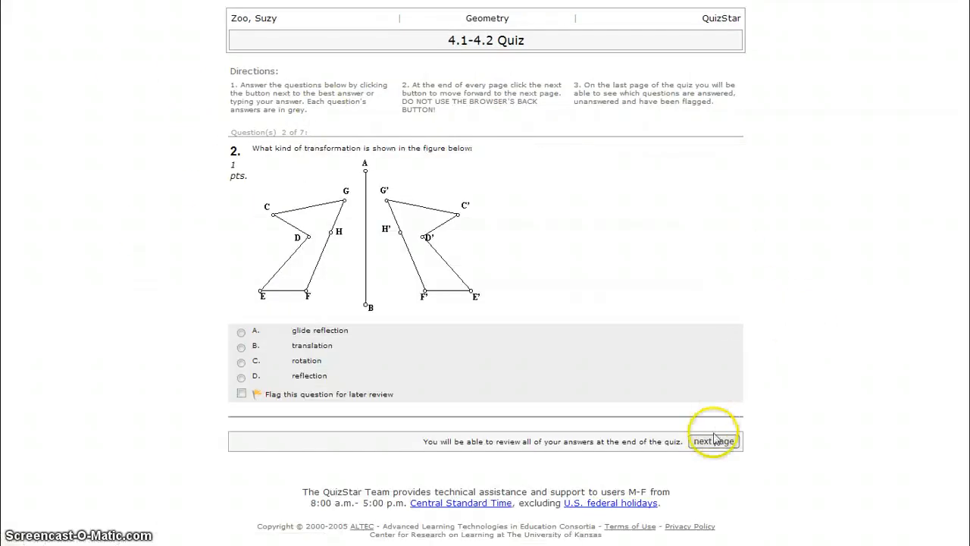
{"action": "left_click", "coordinate": [713, 442]}
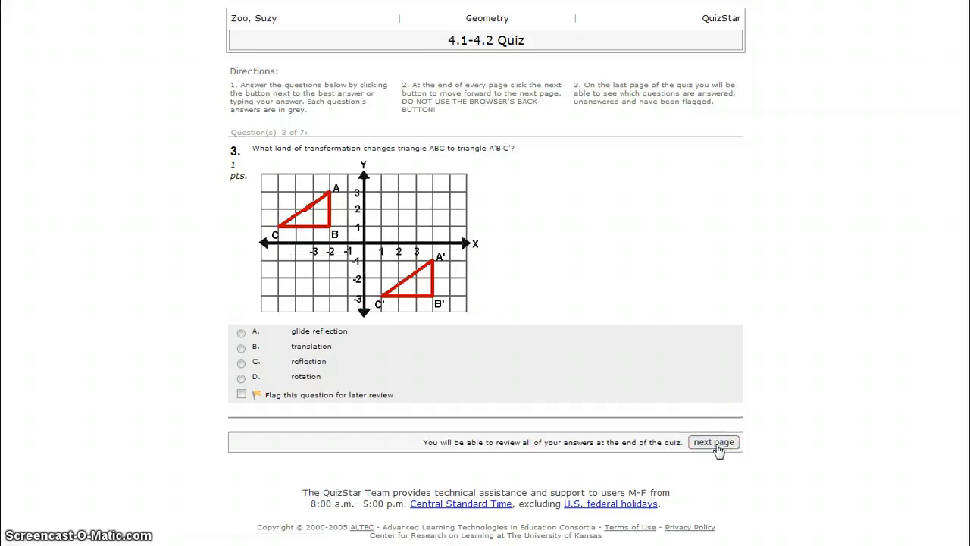
{"action": "left_click", "coordinate": [713, 441]}
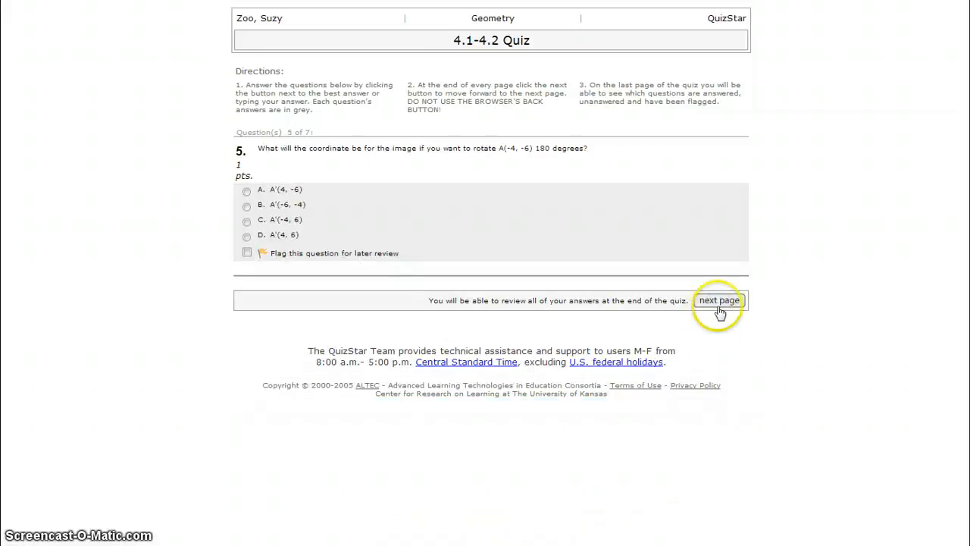
{"action": "left_click", "coordinate": [719, 301]}
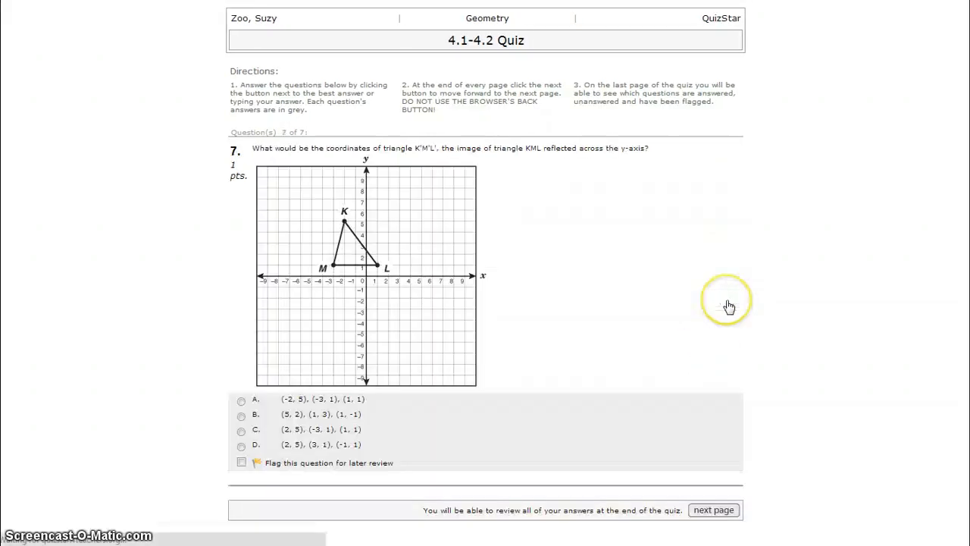
Step: Finish question 7 to reach the review page listing all seven questions as incomplete
{"action": "left_click", "coordinate": [713, 509]}
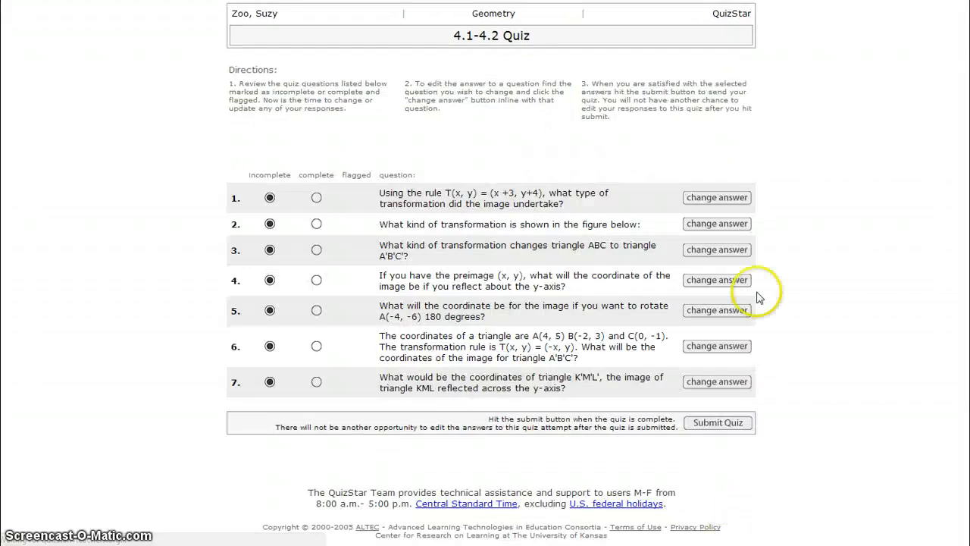
{"action": "mouse_move", "coordinate": [344, 167]}
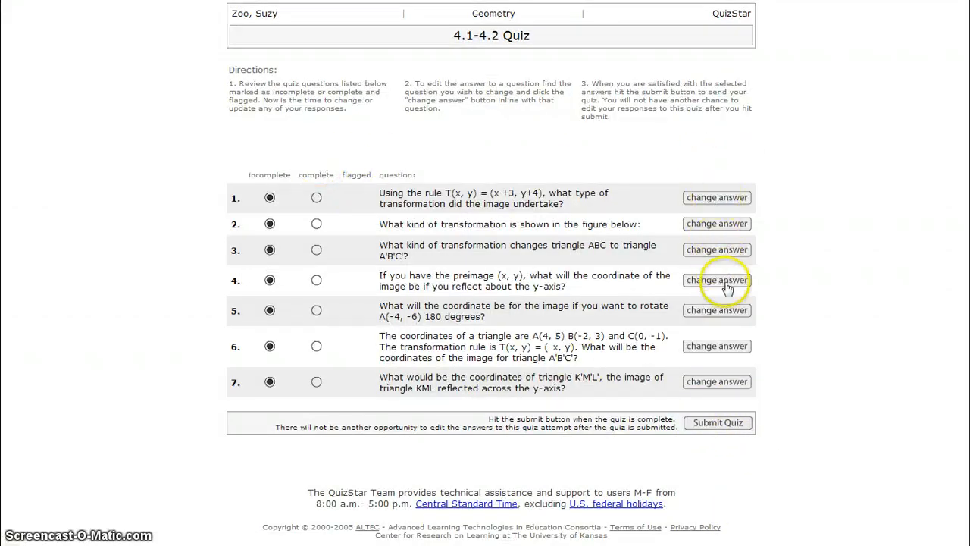
{"action": "mouse_move", "coordinate": [212, 281]}
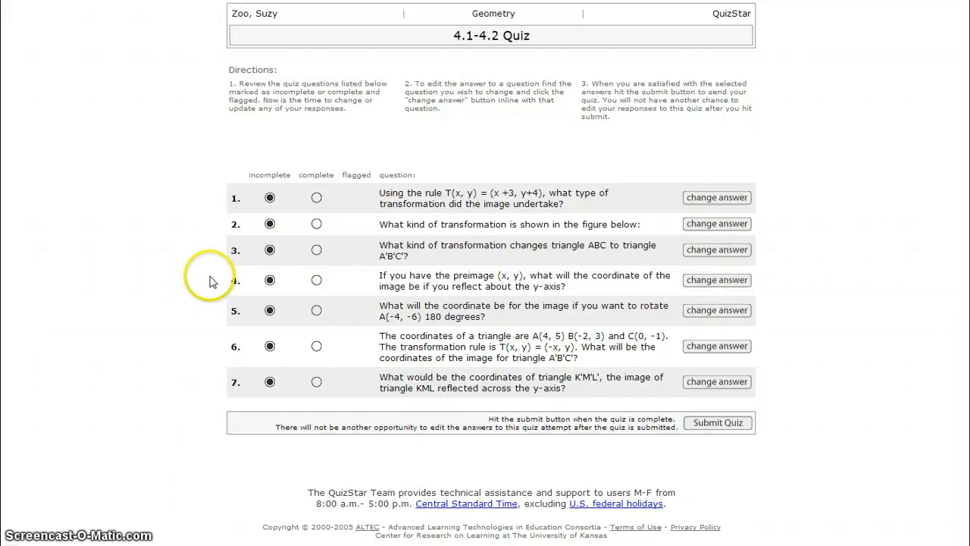
{"action": "mouse_move", "coordinate": [742, 334]}
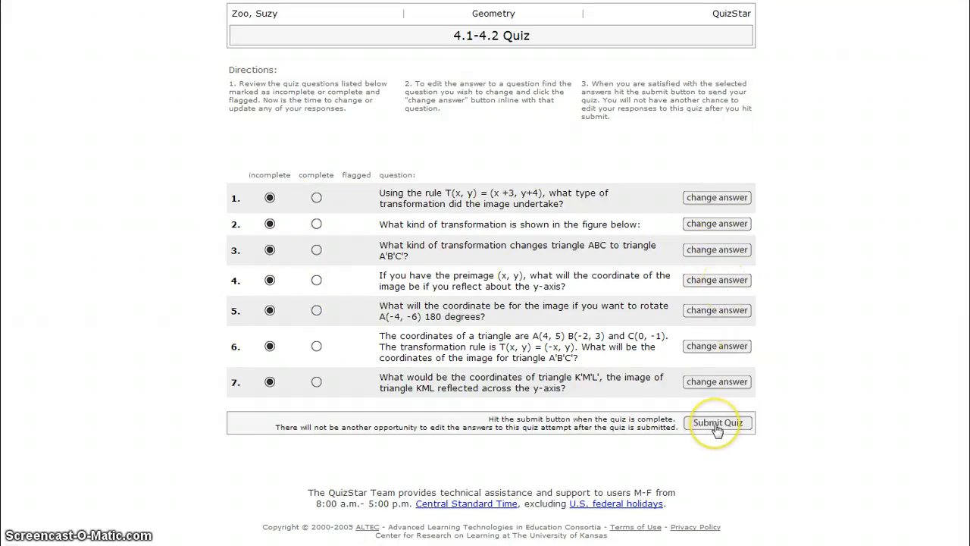
Step: Submit the 4.1-4.2 Quiz for grading, showing a score of 0 out of 7 (0%)
{"action": "left_click", "coordinate": [717, 422]}
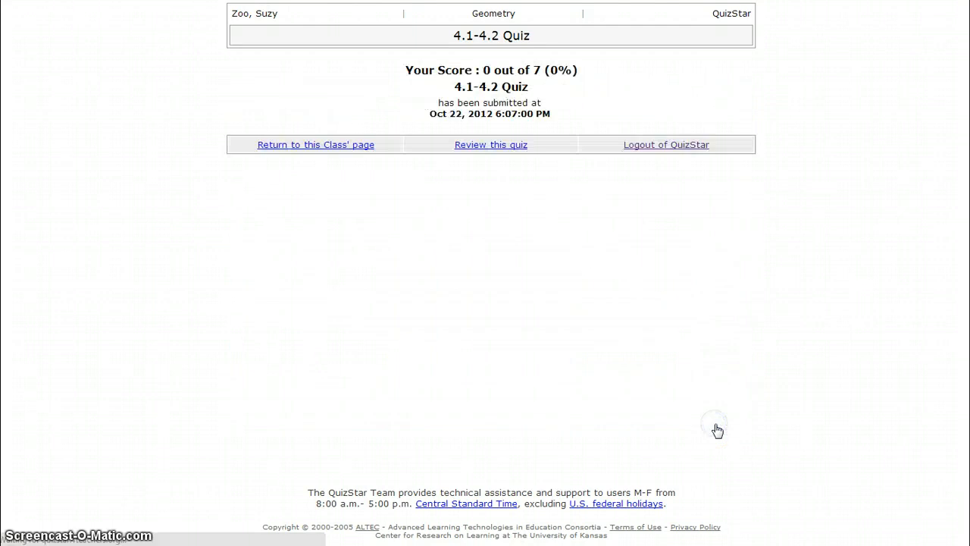
{"action": "mouse_move", "coordinate": [410, 62]}
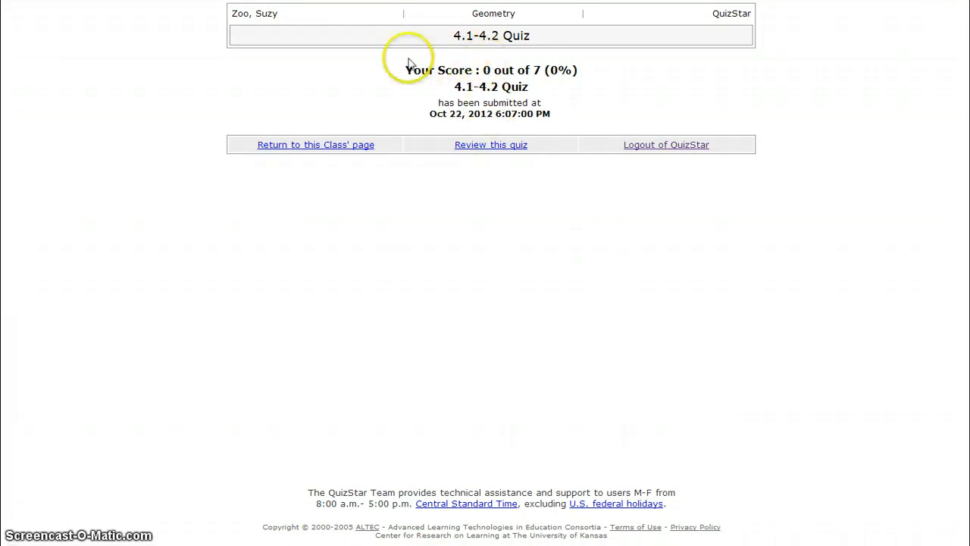
{"action": "mouse_move", "coordinate": [463, 67]}
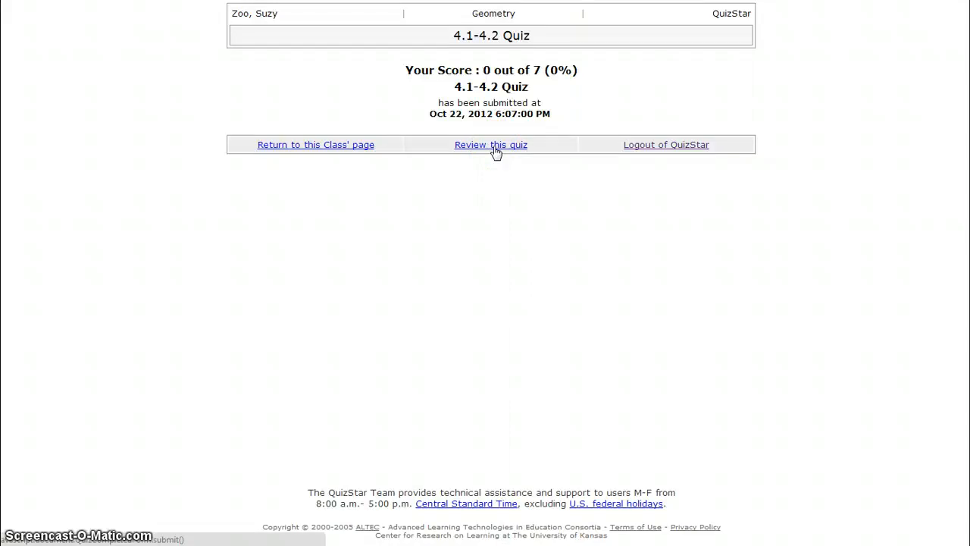
{"action": "mouse_move", "coordinate": [443, 159]}
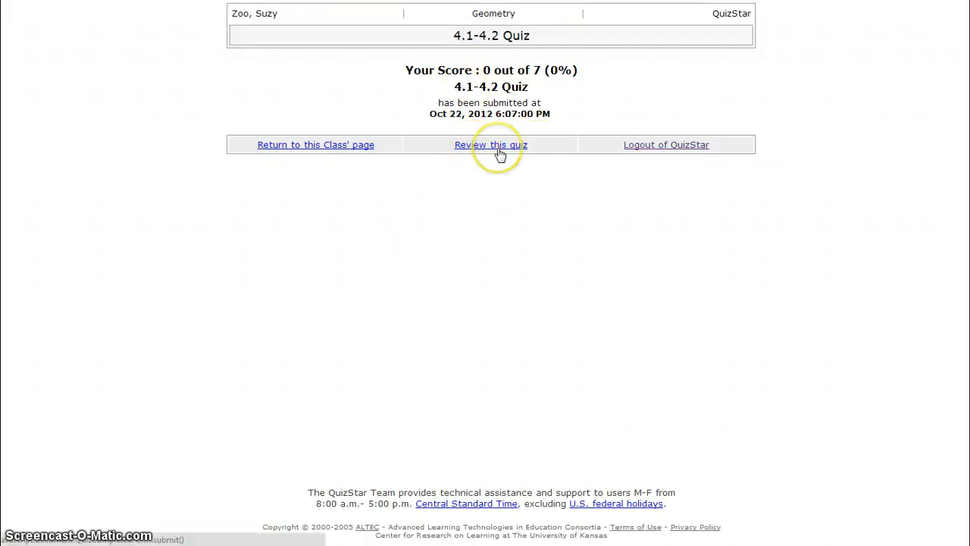
{"action": "mouse_move", "coordinate": [491, 145]}
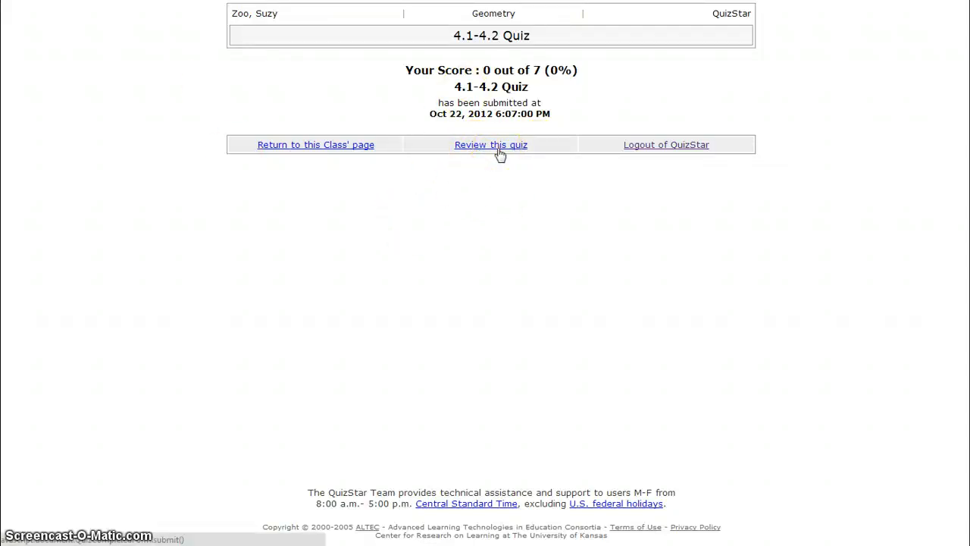